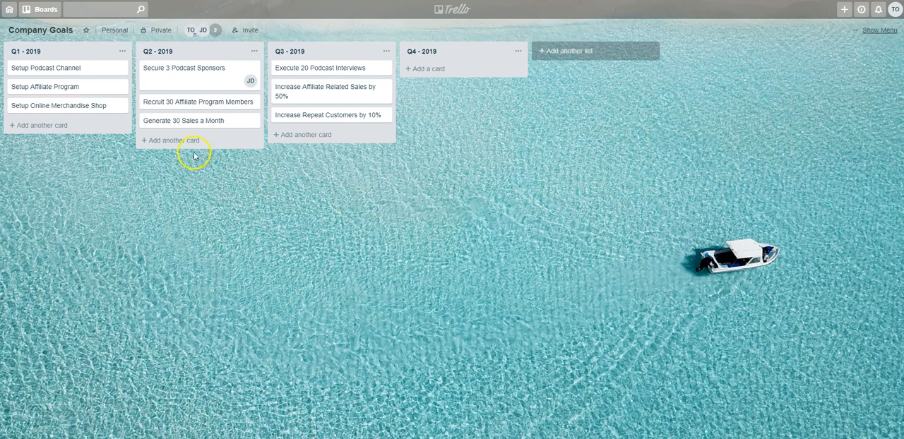
{"action": "mouse_move", "coordinate": [150, 67]}
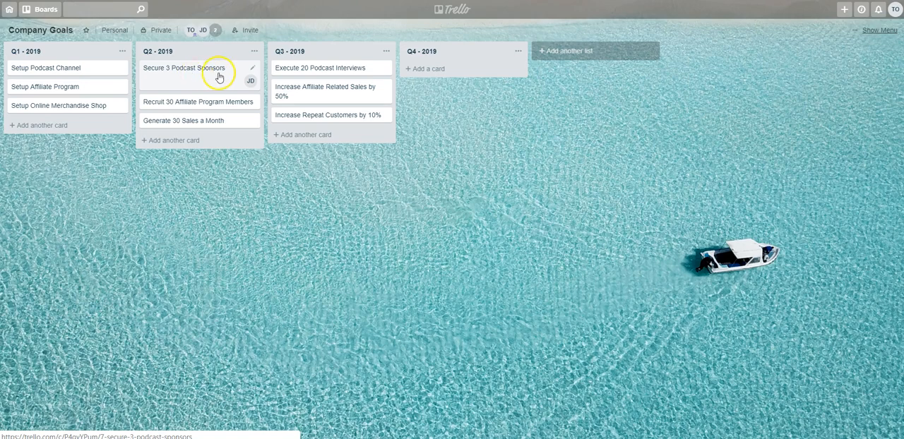
{"action": "mouse_move", "coordinate": [186, 66]}
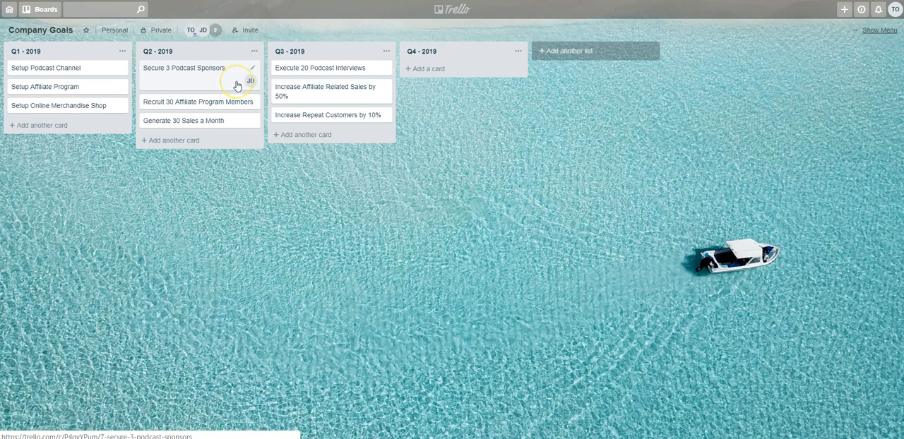
{"action": "mouse_move", "coordinate": [210, 86]}
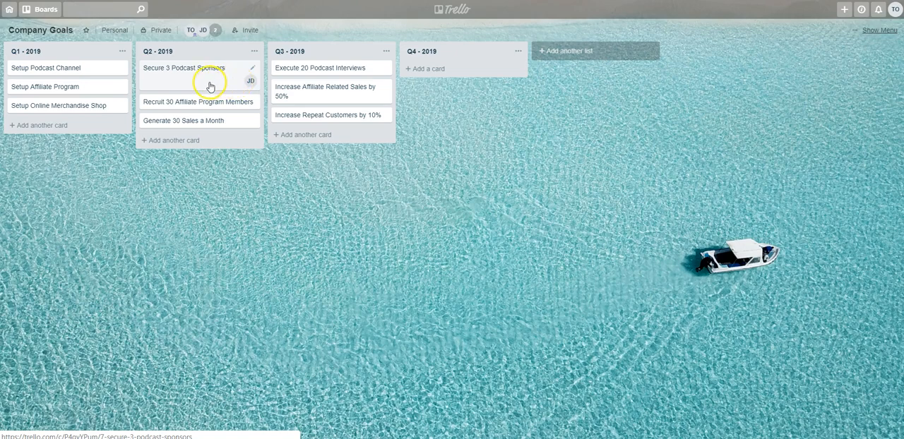
{"action": "mouse_move", "coordinate": [239, 79]}
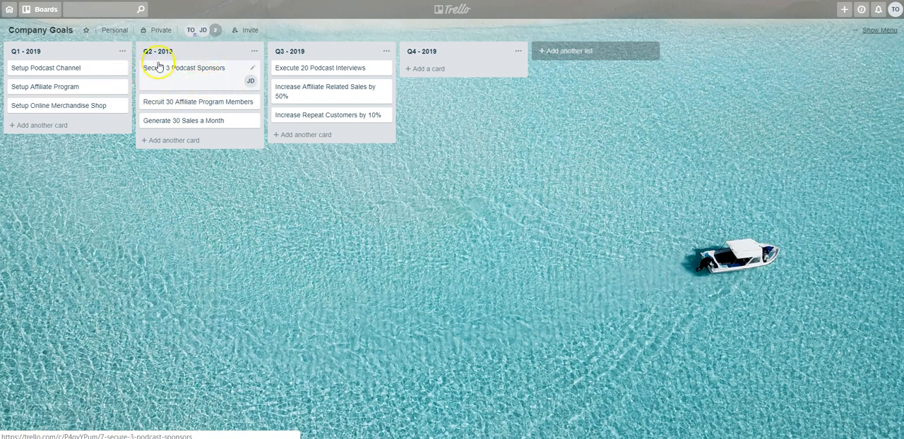
{"action": "mouse_move", "coordinate": [199, 78]}
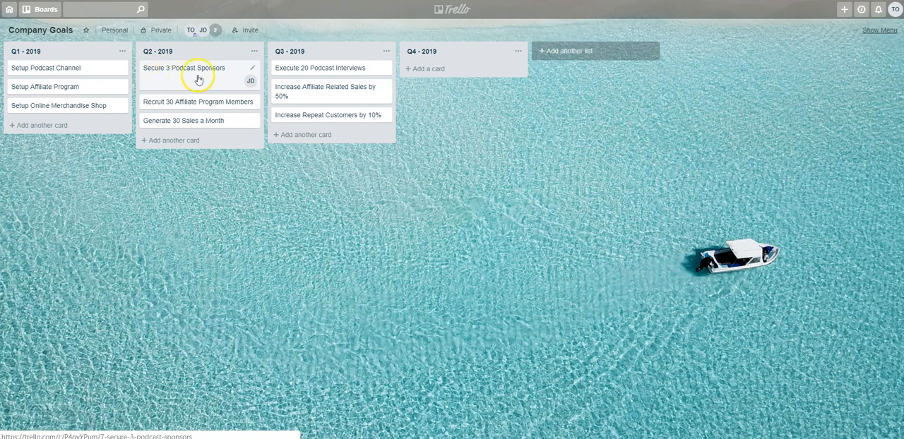
{"action": "mouse_move", "coordinate": [222, 82]}
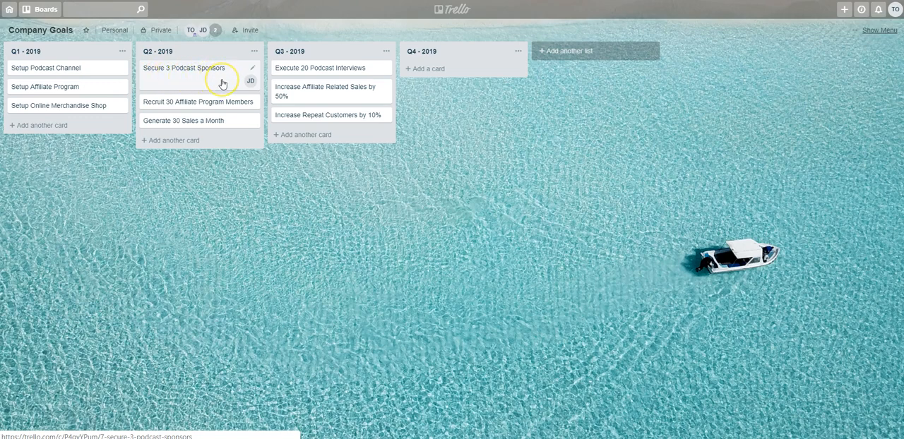
Step: Open the Secure 3 Podcast Sponsors card from the Q2 - 2019 list
{"action": "left_click", "coordinate": [183, 68]}
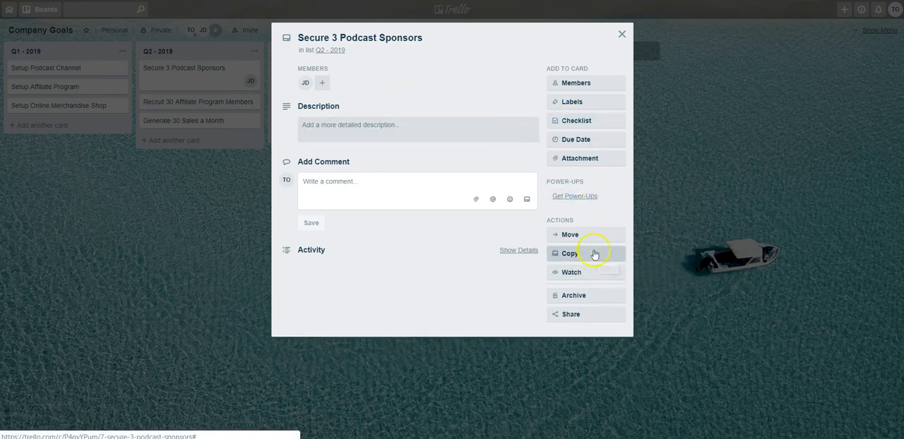
{"action": "mouse_move", "coordinate": [601, 256]}
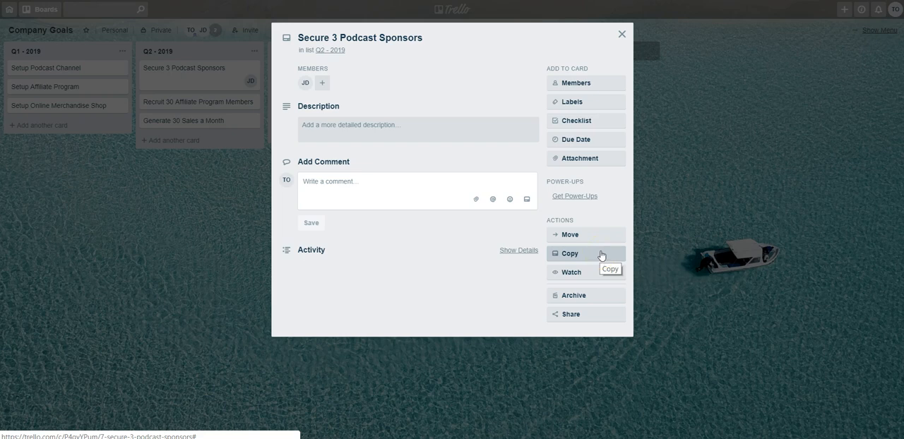
{"action": "mouse_move", "coordinate": [601, 255]}
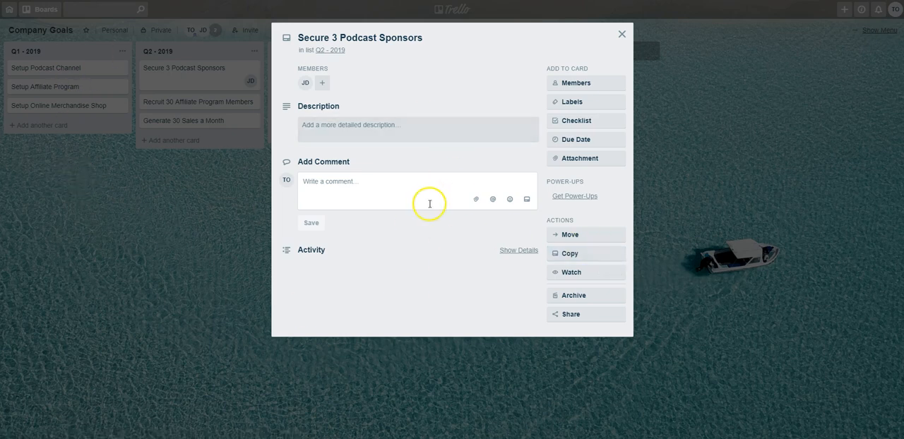
{"action": "mouse_move", "coordinate": [580, 254]}
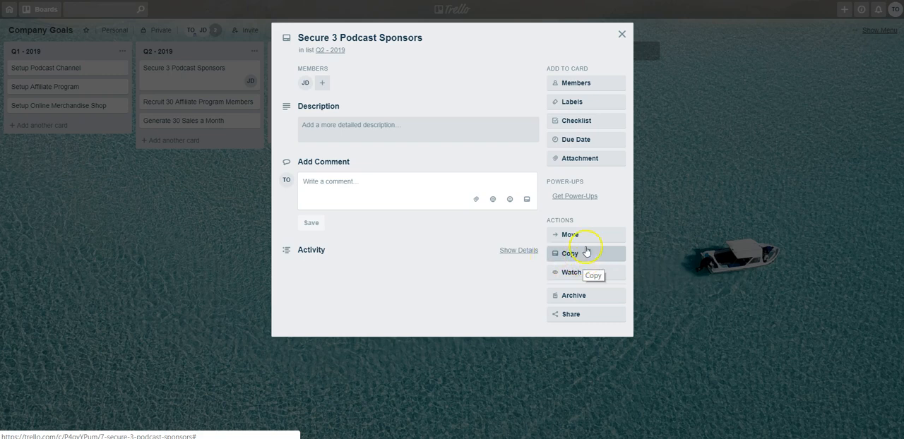
Step: Start copying the card and set its destination board to the other personal board
{"action": "left_click", "coordinate": [570, 253]}
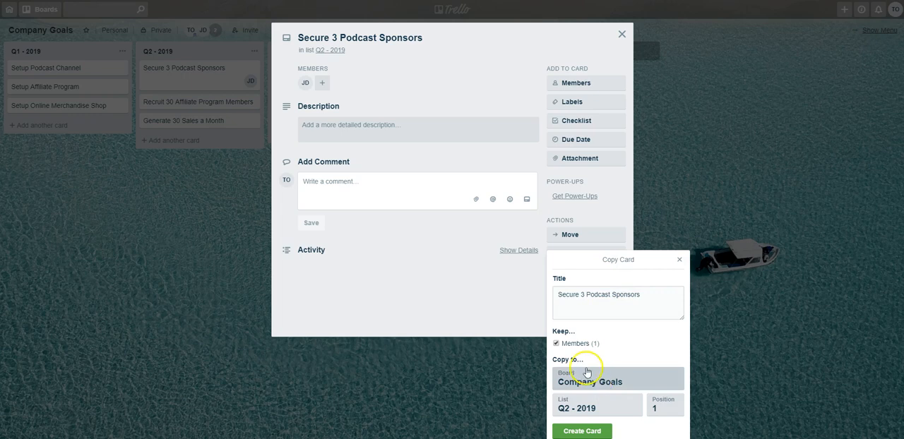
{"action": "mouse_move", "coordinate": [624, 394]}
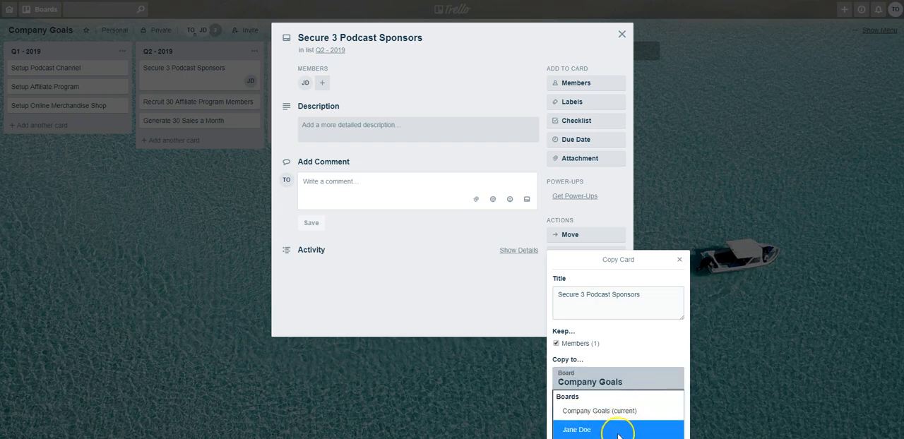
{"action": "left_click", "coordinate": [618, 429]}
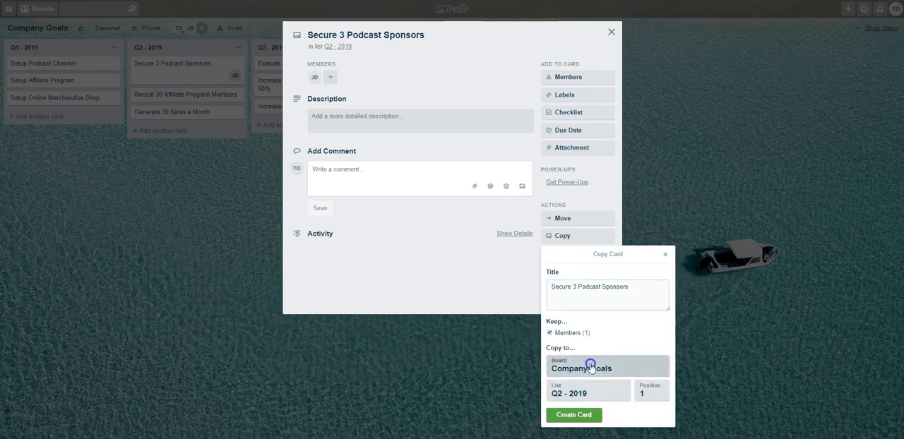
{"action": "left_click", "coordinate": [590, 368]}
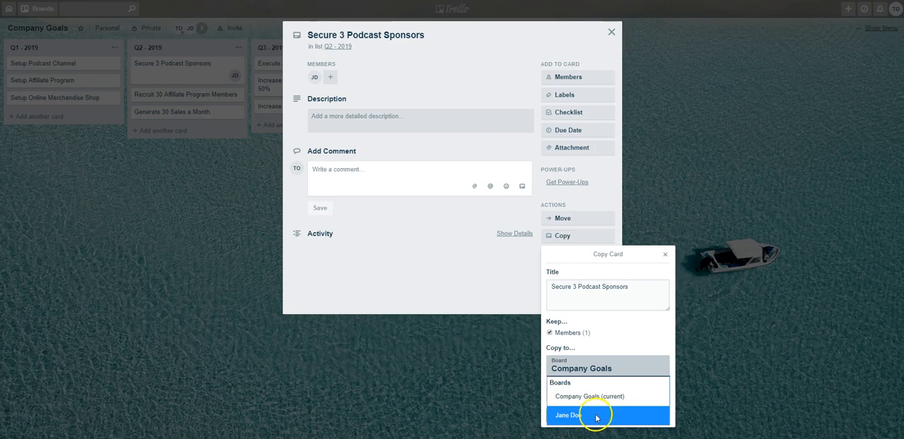
{"action": "left_click", "coordinate": [569, 415]}
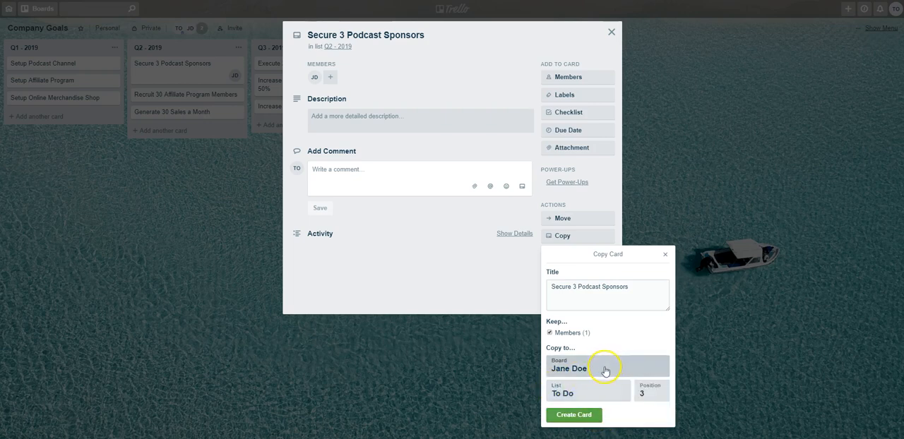
{"action": "mouse_move", "coordinate": [554, 389]}
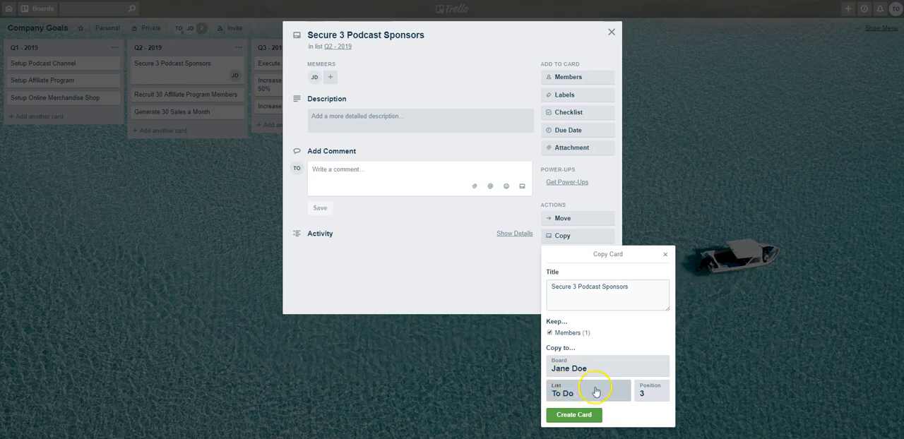
{"action": "mouse_move", "coordinate": [573, 390]}
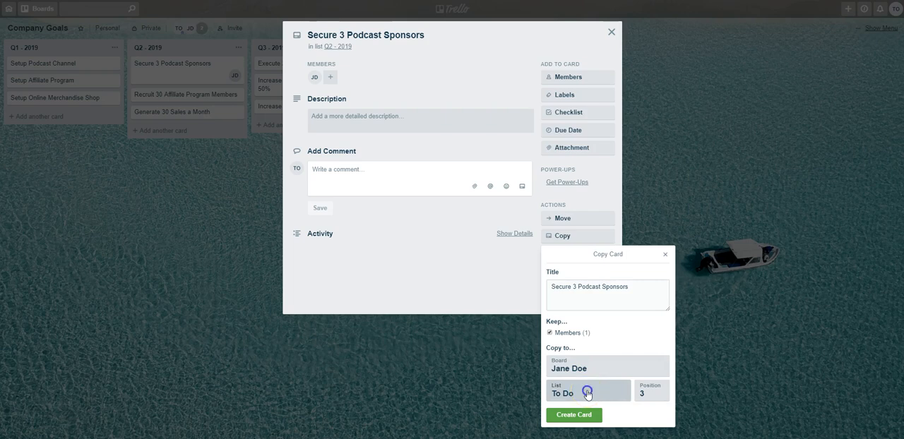
Step: Keep the copy's list as To Do and set its position to 1
{"action": "left_click", "coordinate": [587, 394]}
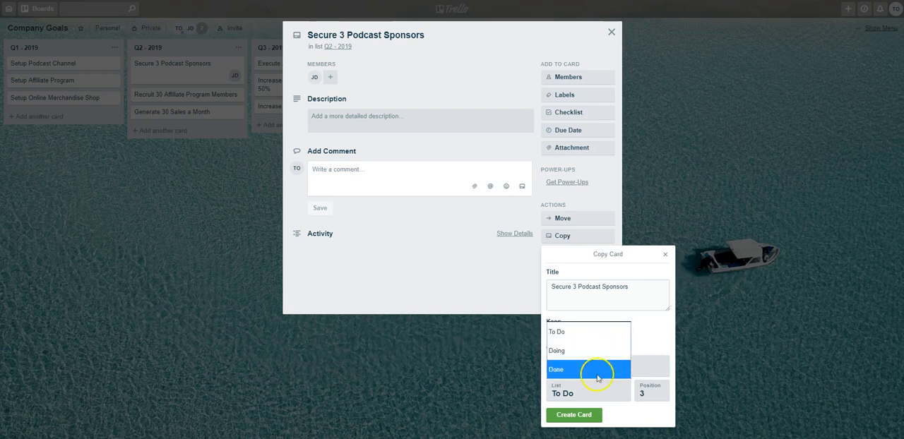
{"action": "mouse_move", "coordinate": [599, 351]}
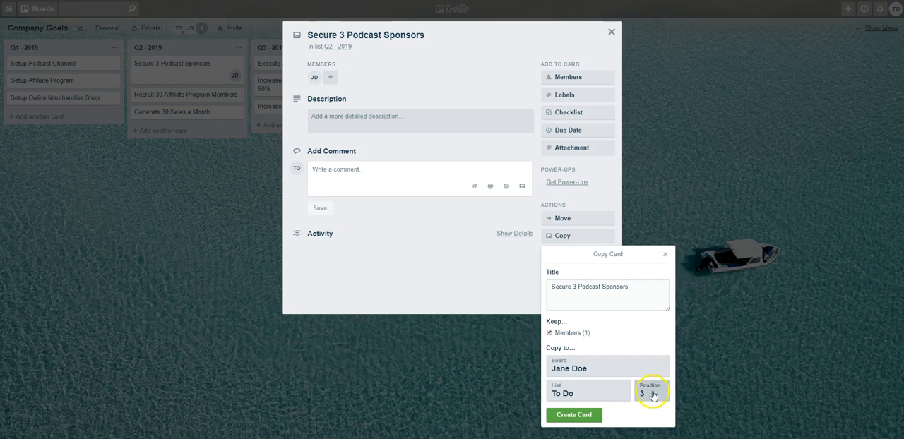
{"action": "mouse_move", "coordinate": [653, 394]}
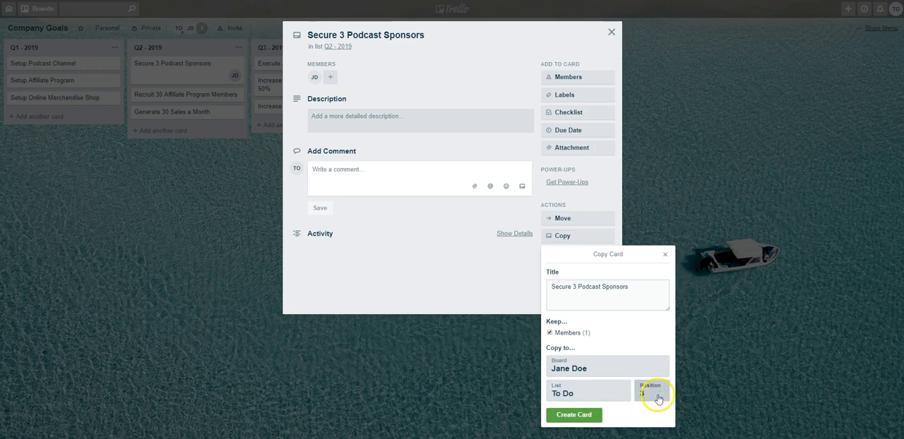
{"action": "left_click", "coordinate": [651, 393]}
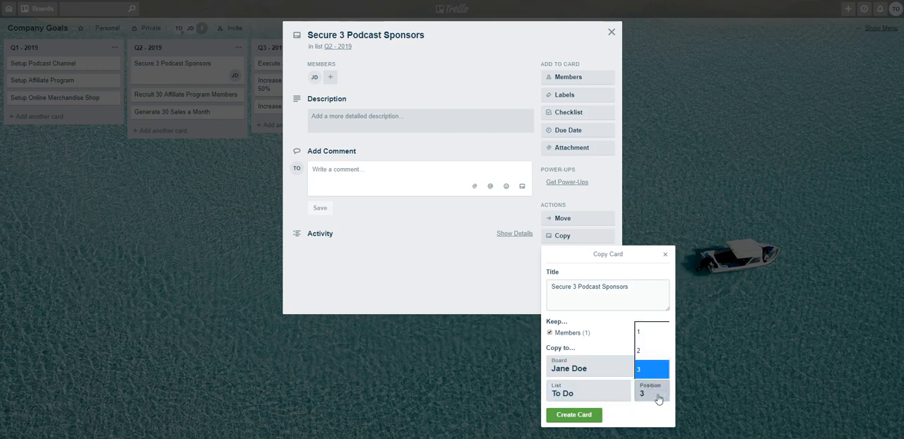
{"action": "left_click", "coordinate": [638, 332]}
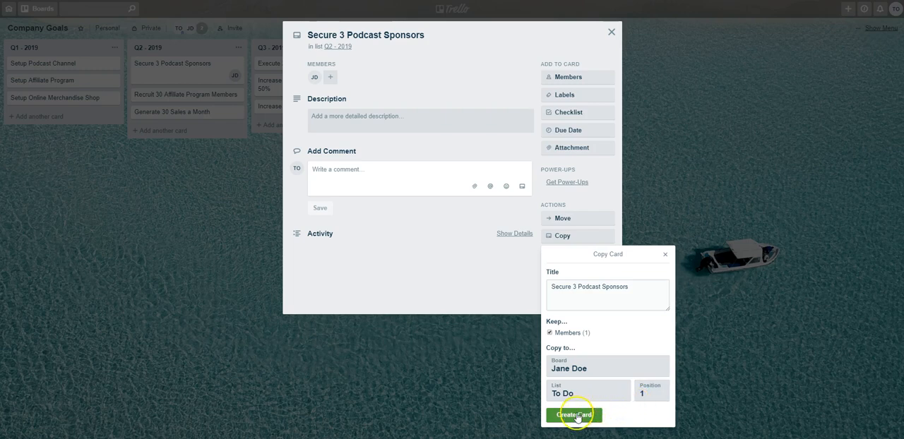
Step: Create the card copy, close the card and return to the all-boards overview
{"action": "left_click", "coordinate": [573, 415]}
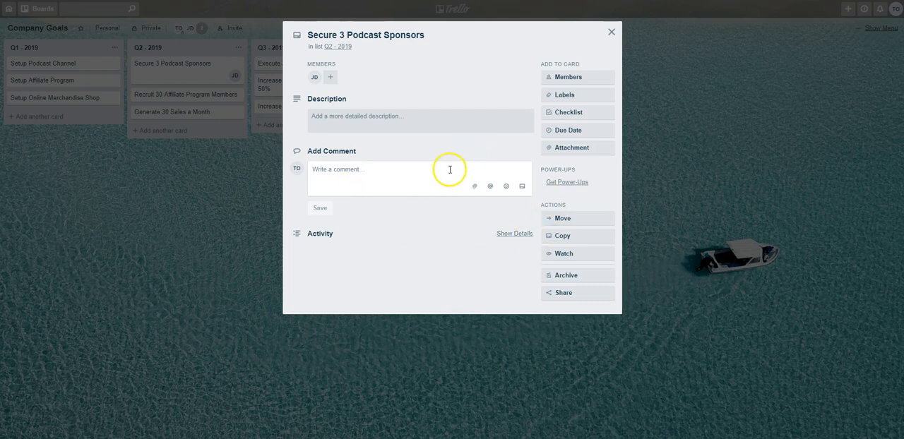
{"action": "mouse_move", "coordinate": [164, 211]}
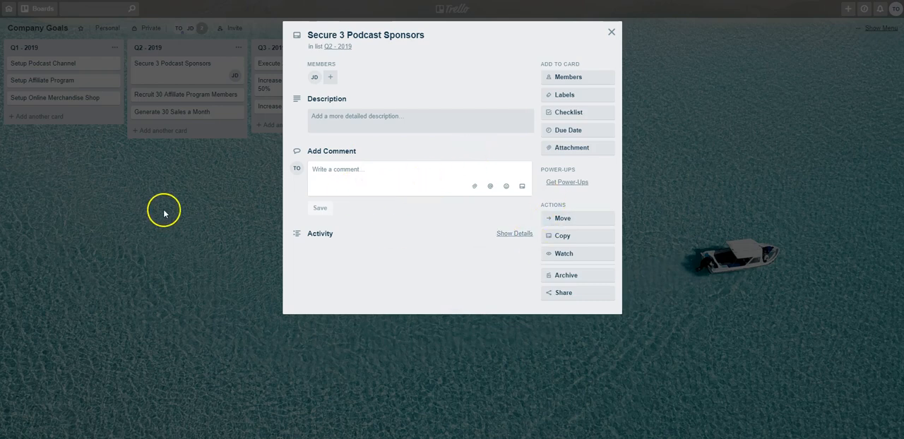
{"action": "left_click", "coordinate": [611, 32]}
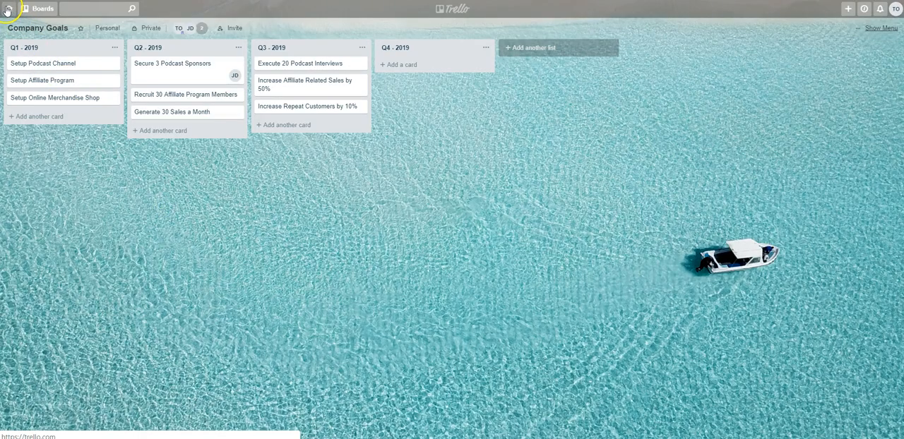
{"action": "left_click", "coordinate": [39, 8]}
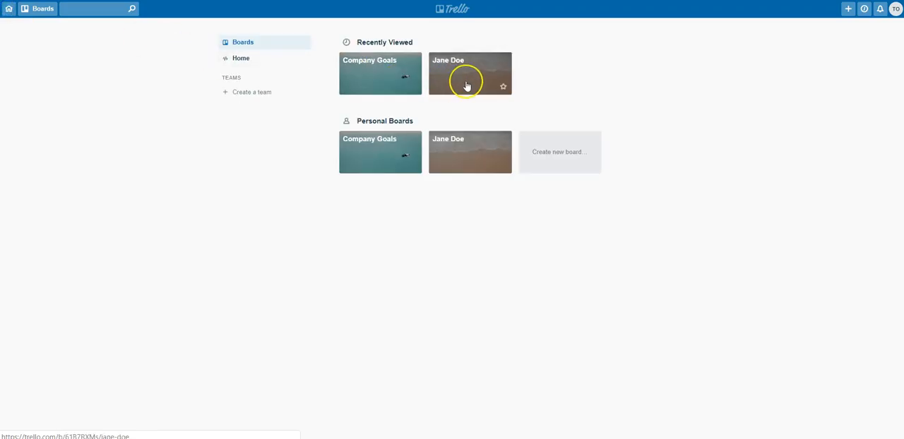
Step: Open the Jane Doe board and its copied Secure 3 Podcast Sponsors card in To Do
{"action": "left_click", "coordinate": [470, 74]}
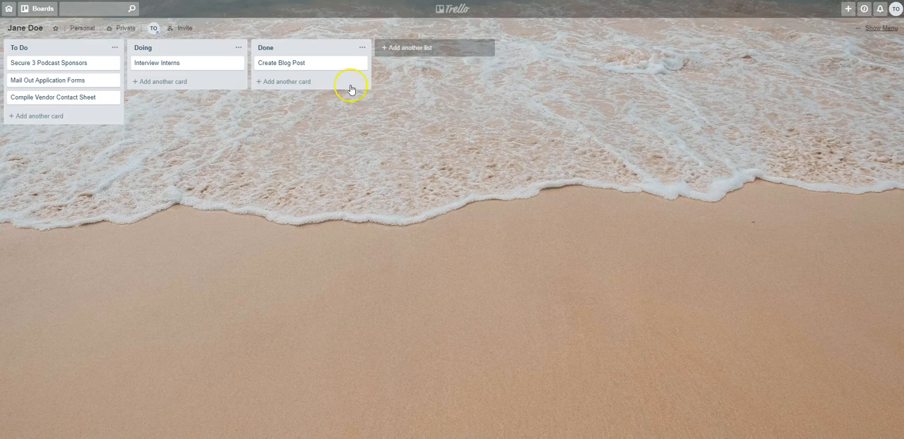
{"action": "mouse_move", "coordinate": [35, 62]}
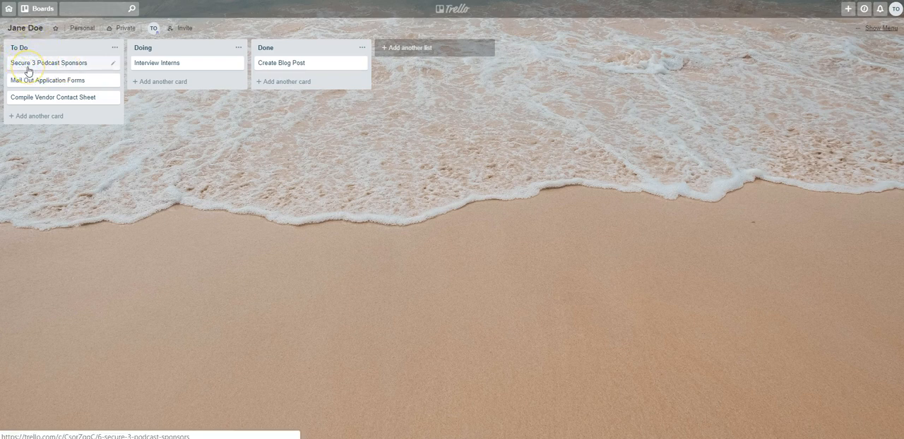
{"action": "left_click", "coordinate": [49, 63]}
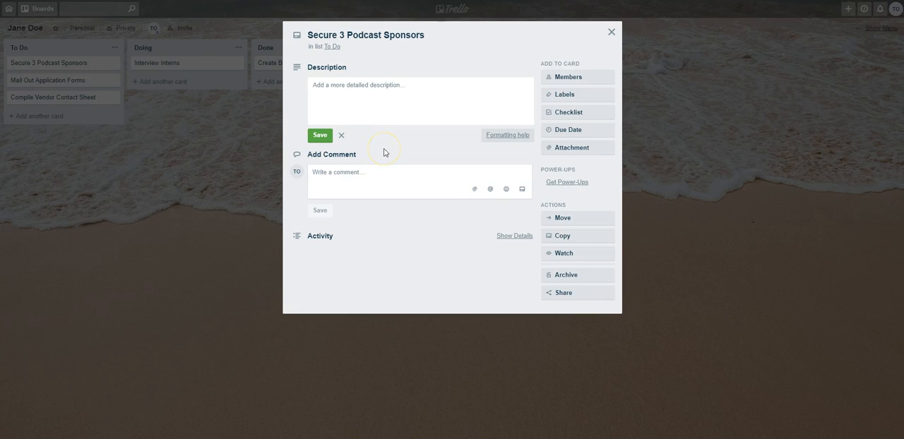
{"action": "mouse_move", "coordinate": [471, 122]}
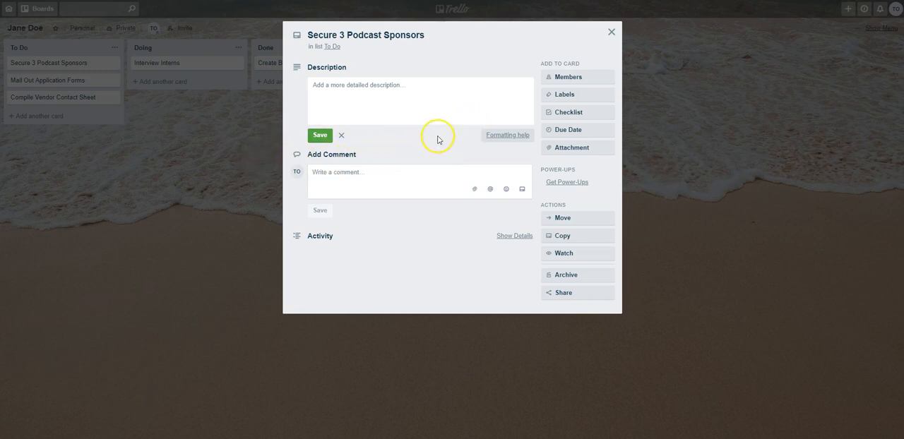
{"action": "mouse_move", "coordinate": [263, 151]}
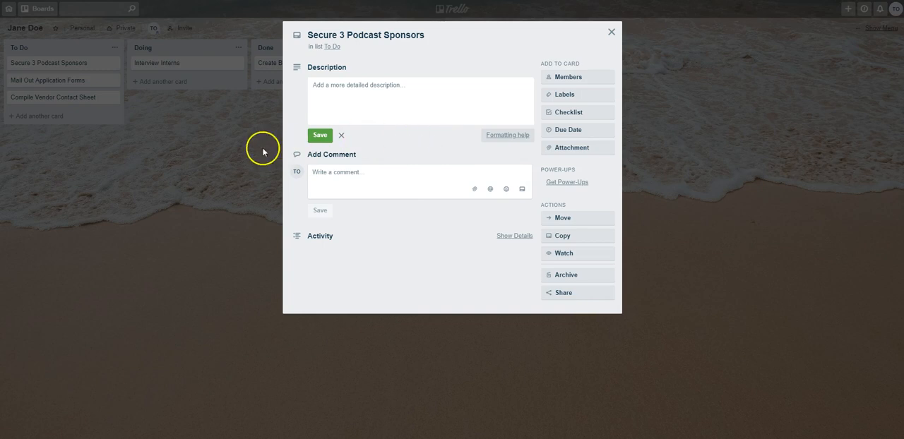
{"action": "mouse_move", "coordinate": [234, 153]}
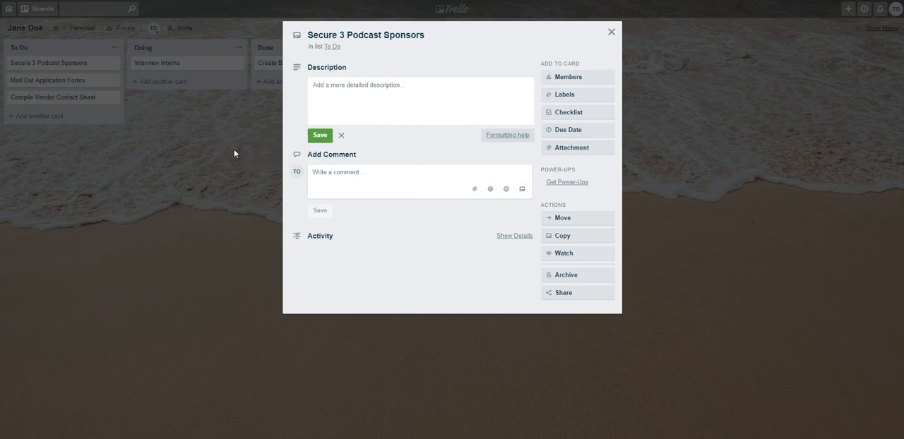
Step: Open the original Secure 3 Podcast Sponsors card on Company Goals, copy its URL and close it
{"action": "left_click", "coordinate": [607, 32]}
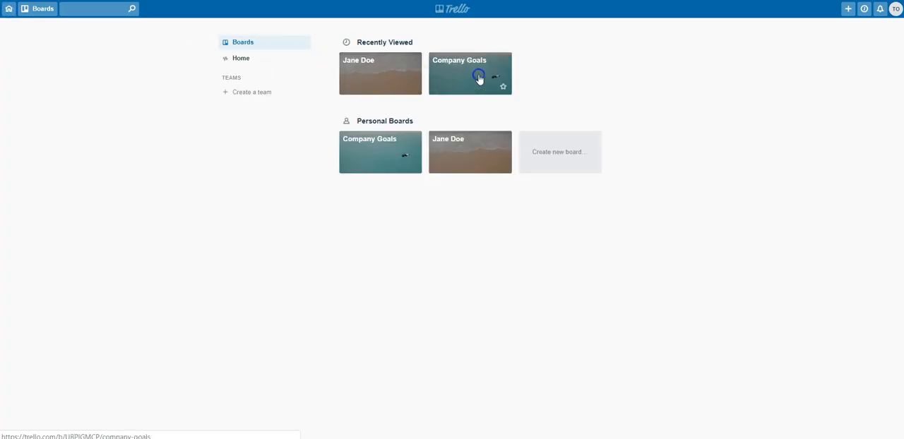
{"action": "left_click", "coordinate": [470, 73]}
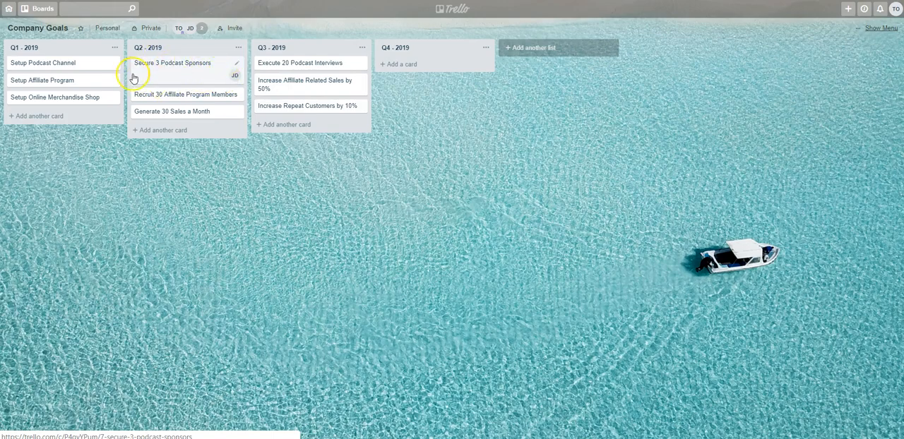
{"action": "mouse_move", "coordinate": [206, 79]}
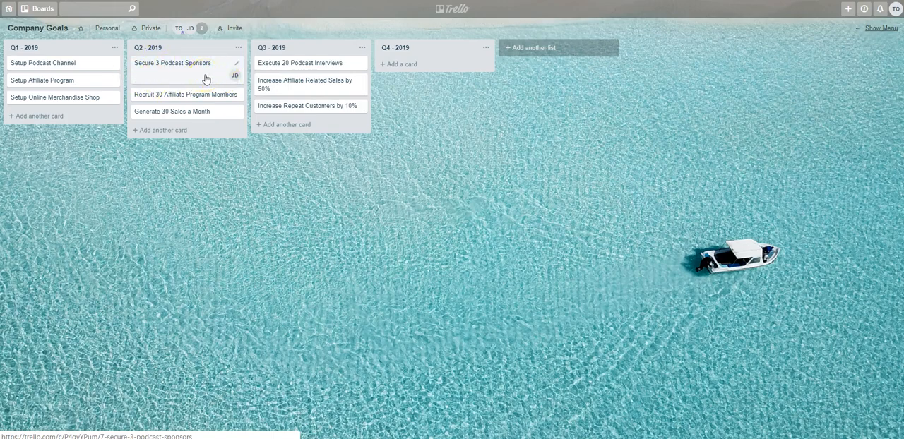
{"action": "left_click", "coordinate": [173, 63]}
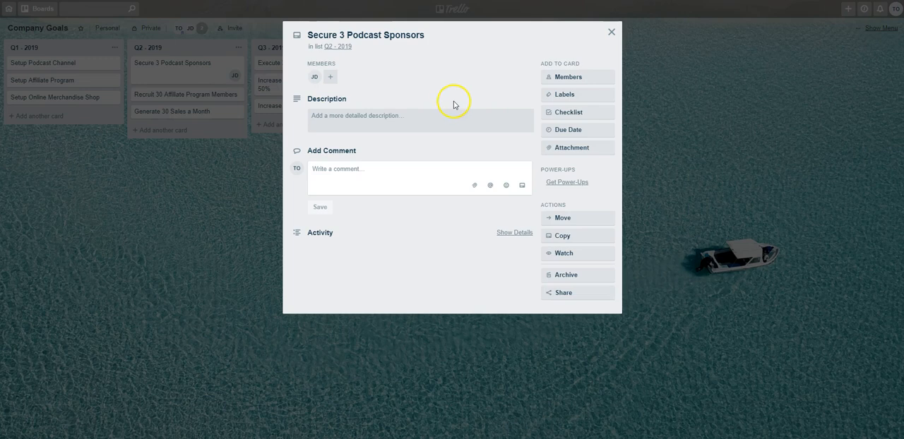
{"action": "mouse_move", "coordinate": [656, 73]}
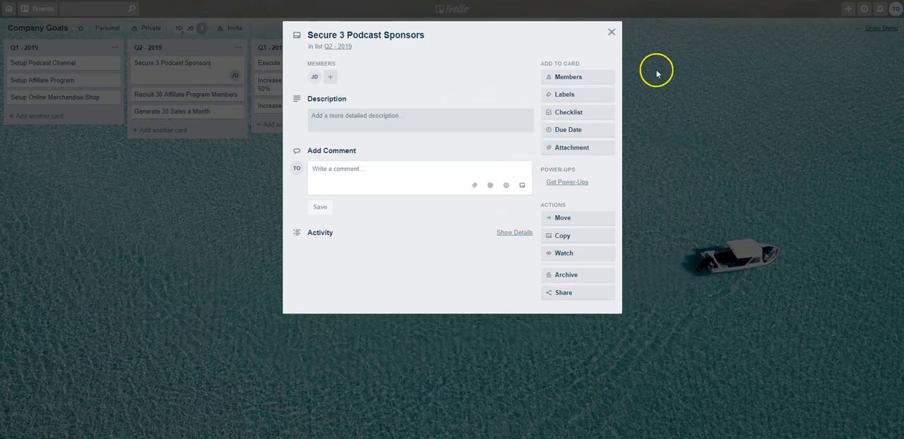
{"action": "mouse_move", "coordinate": [415, 208]}
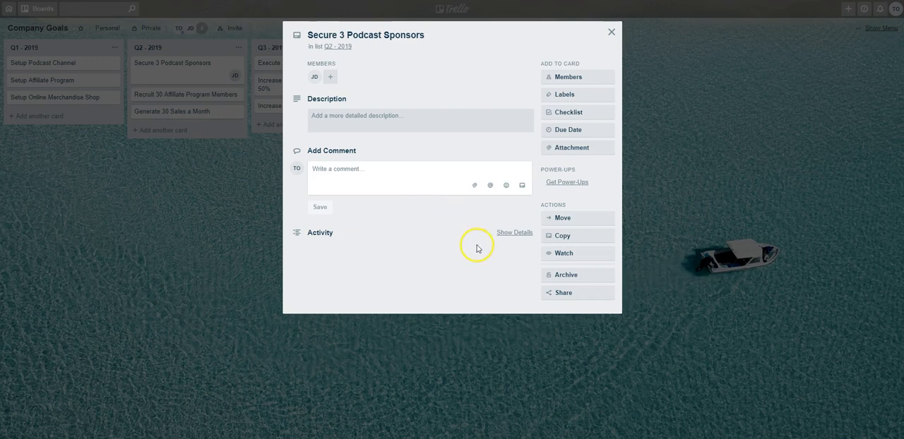
{"action": "left_click", "coordinate": [564, 292]}
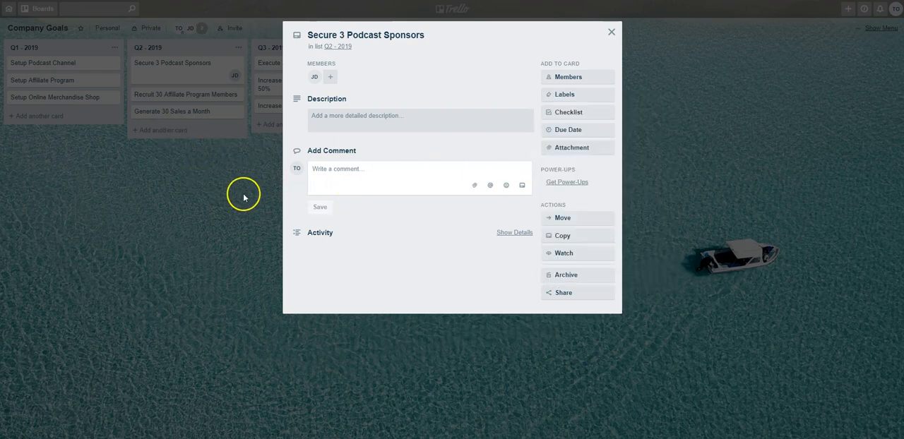
{"action": "left_click", "coordinate": [611, 32]}
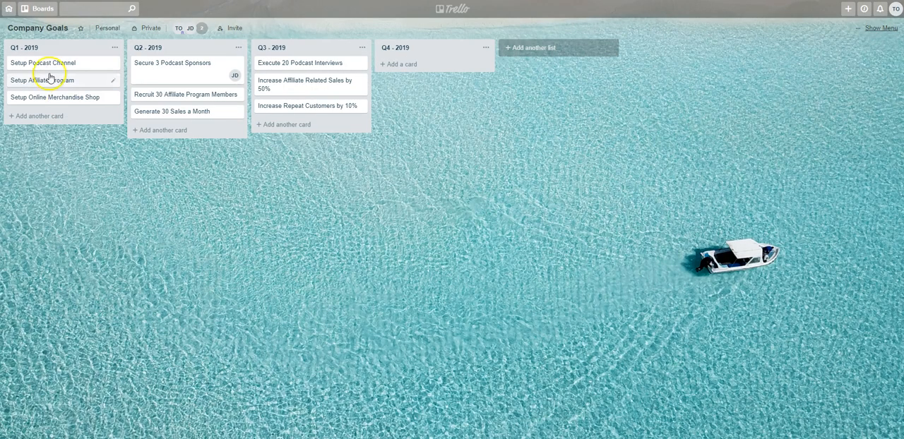
Step: Return to the Jane Doe board and reopen its Secure 3 Podcast Sponsors card
{"action": "left_click", "coordinate": [43, 9]}
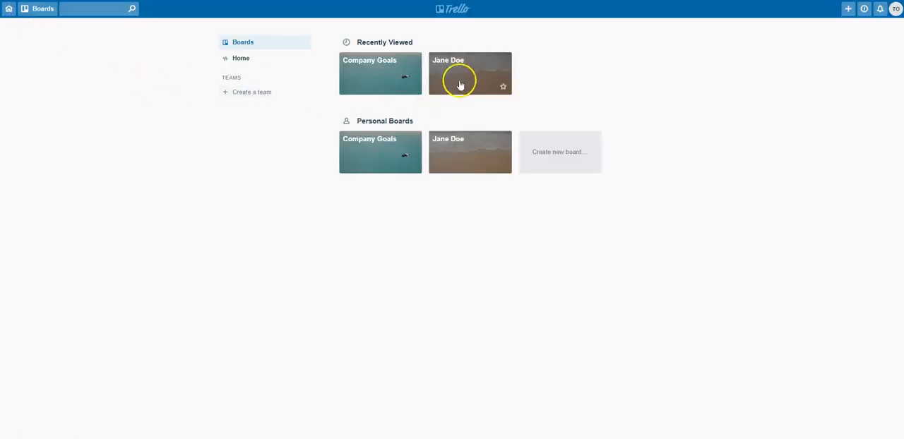
{"action": "left_click", "coordinate": [470, 74]}
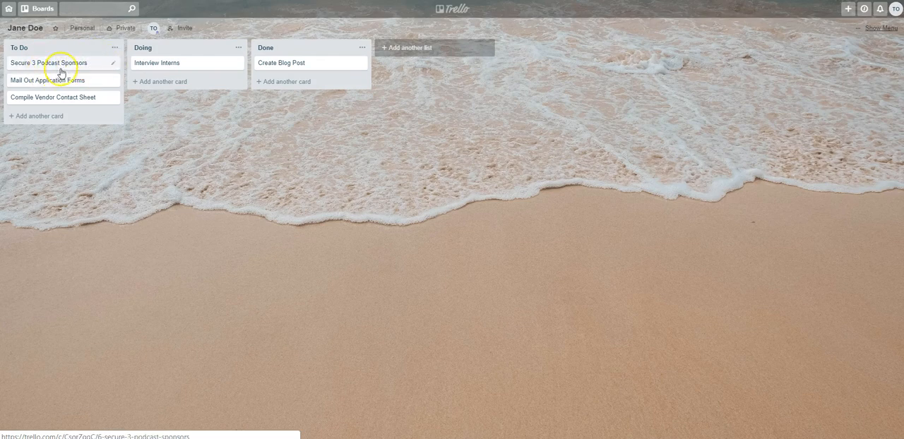
{"action": "left_click", "coordinate": [49, 63]}
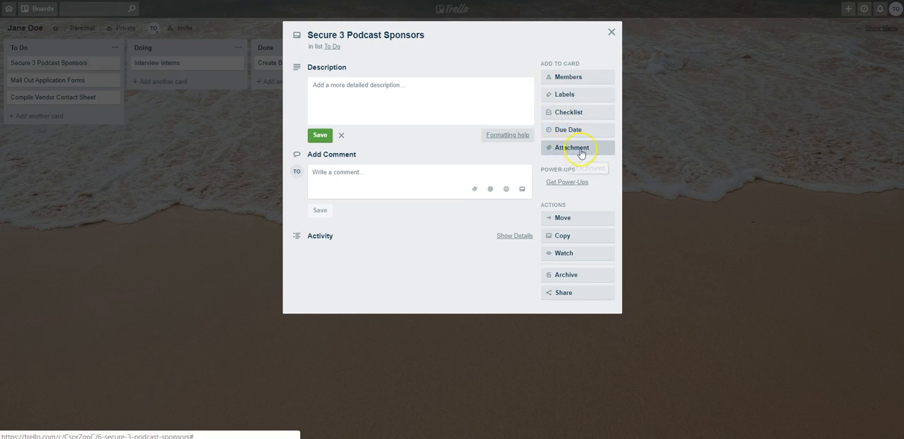
{"action": "mouse_move", "coordinate": [571, 148]}
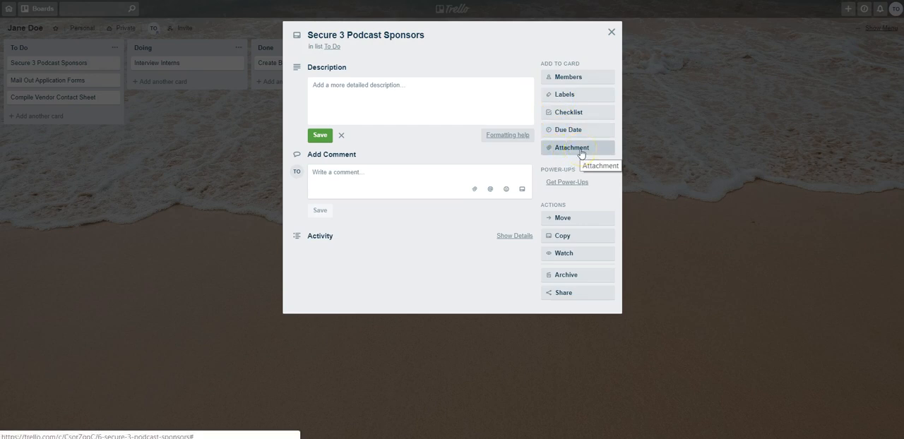
{"action": "left_click", "coordinate": [571, 148]}
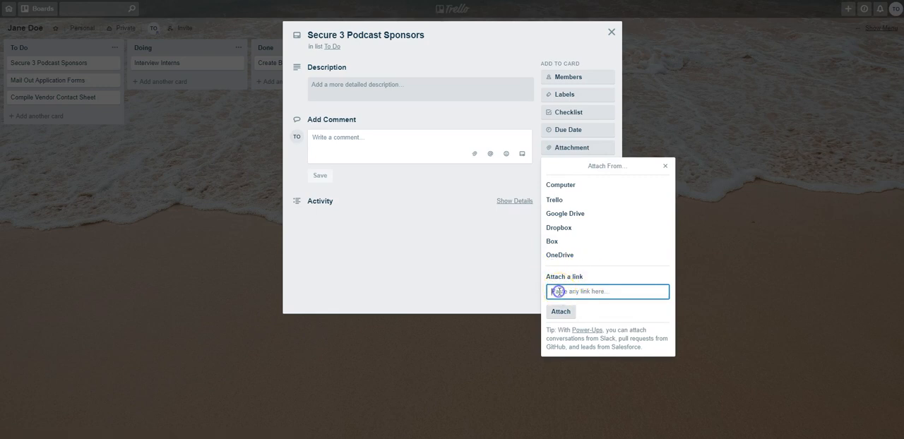
{"action": "left_click", "coordinate": [608, 292]}
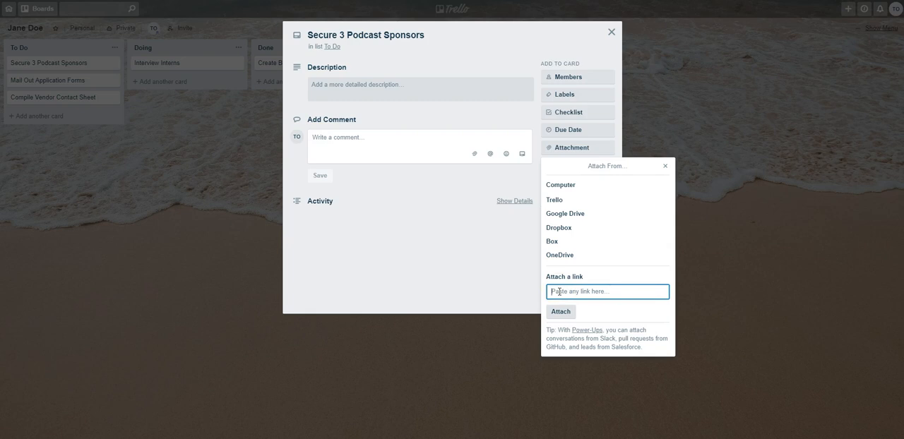
{"action": "type", "text": "https://trello.com/c/P4gyYPum"}
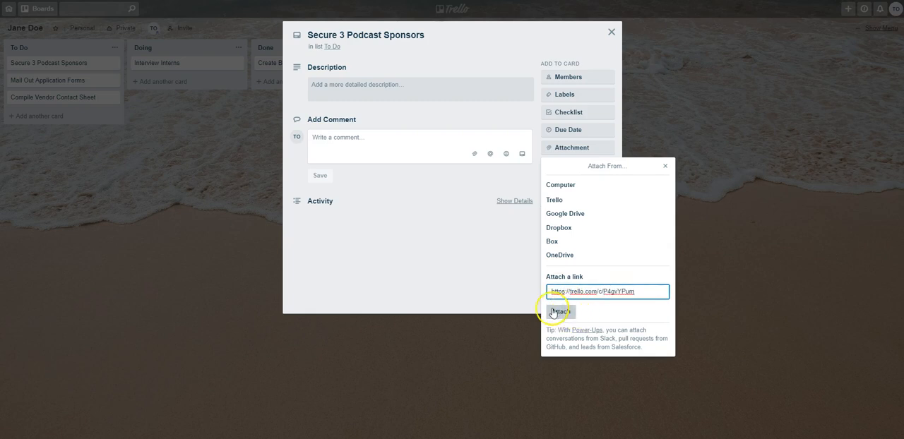
Step: Attach the link, follow it to the original Company Goals card, then close that card
{"action": "left_click", "coordinate": [559, 311]}
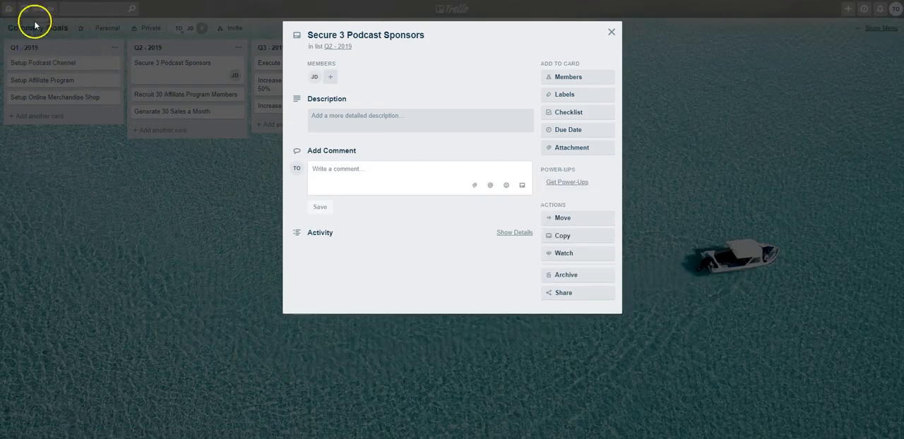
{"action": "mouse_move", "coordinate": [83, 34]}
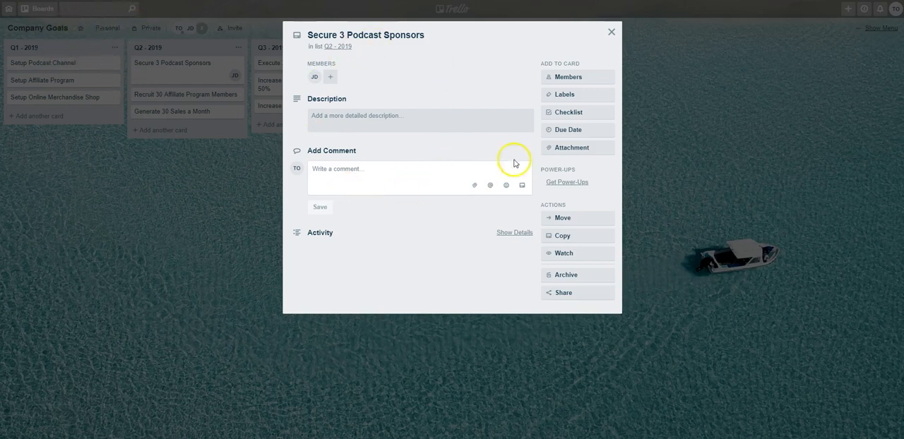
{"action": "mouse_move", "coordinate": [367, 94]}
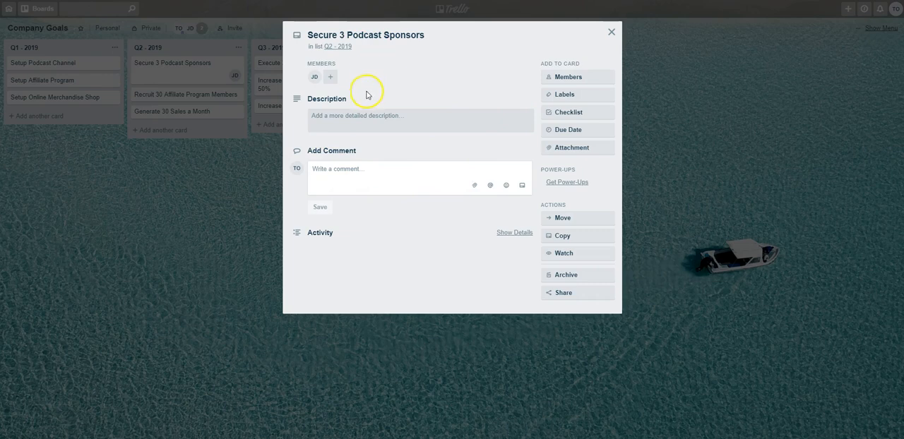
{"action": "mouse_move", "coordinate": [411, 103]}
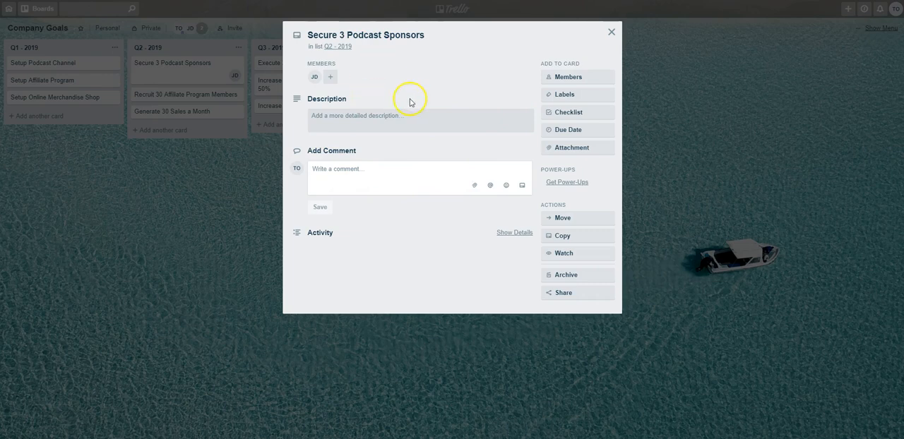
{"action": "left_click", "coordinate": [611, 31]}
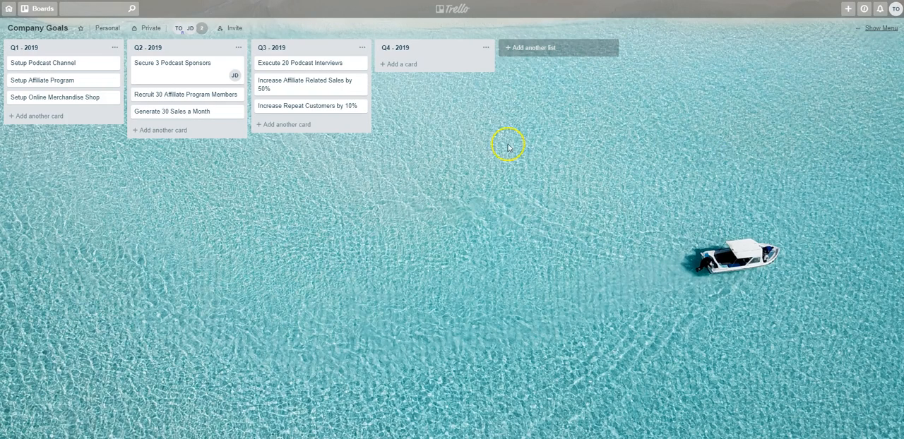